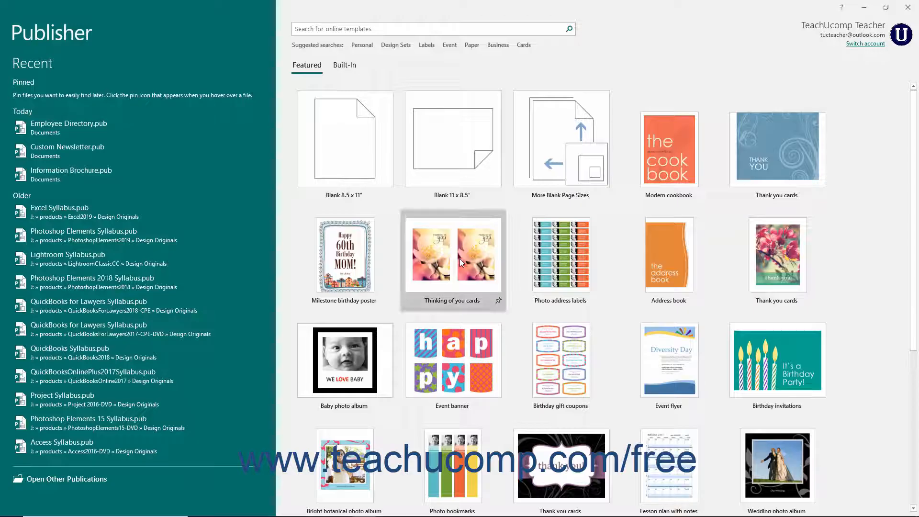
mouse_move(460, 263)
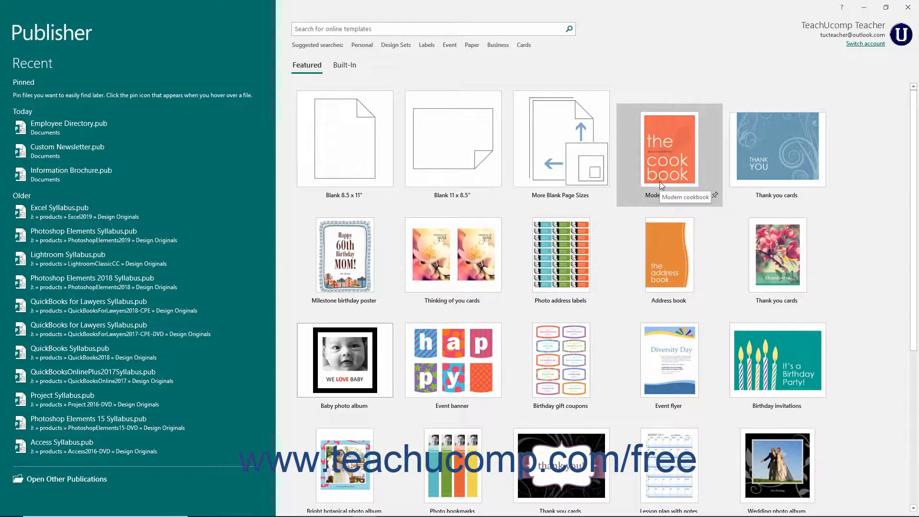
Create a four-page publication from the Modern cookbook template, then show the File > New template gallery.
left_click(668, 154)
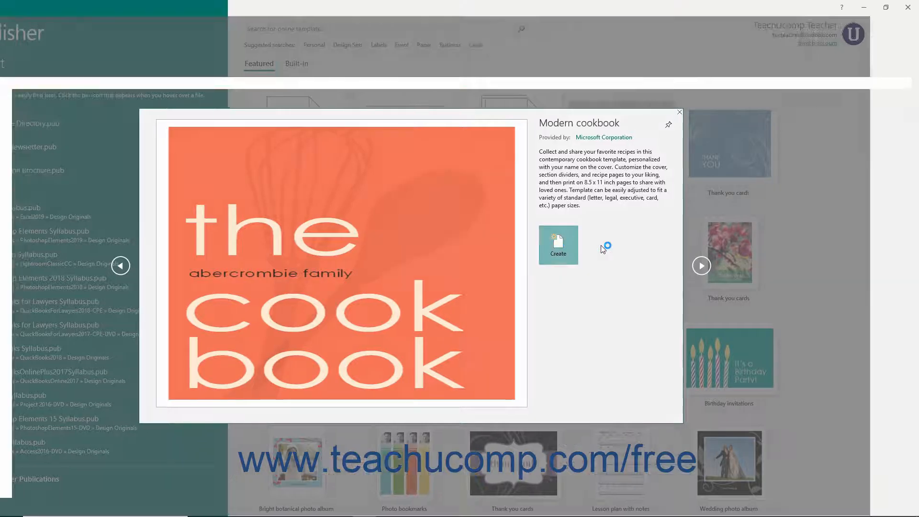
left_click(557, 245)
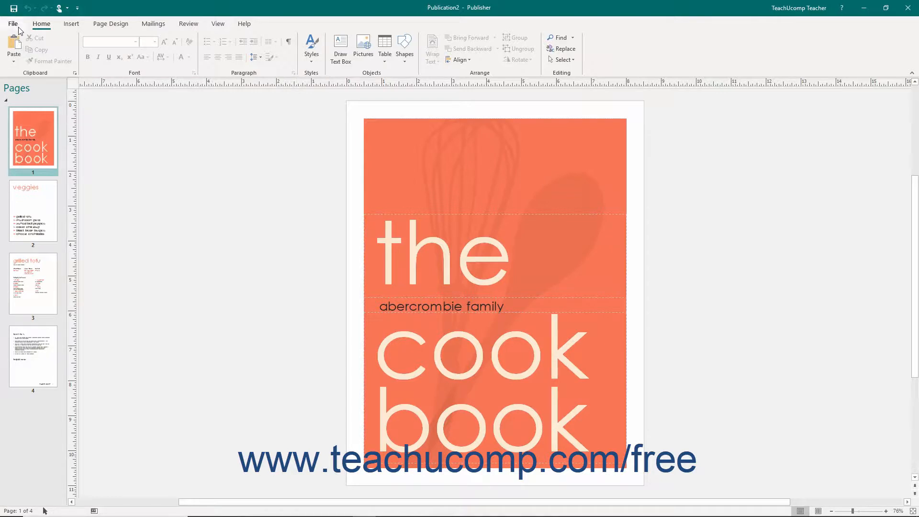
left_click(13, 23)
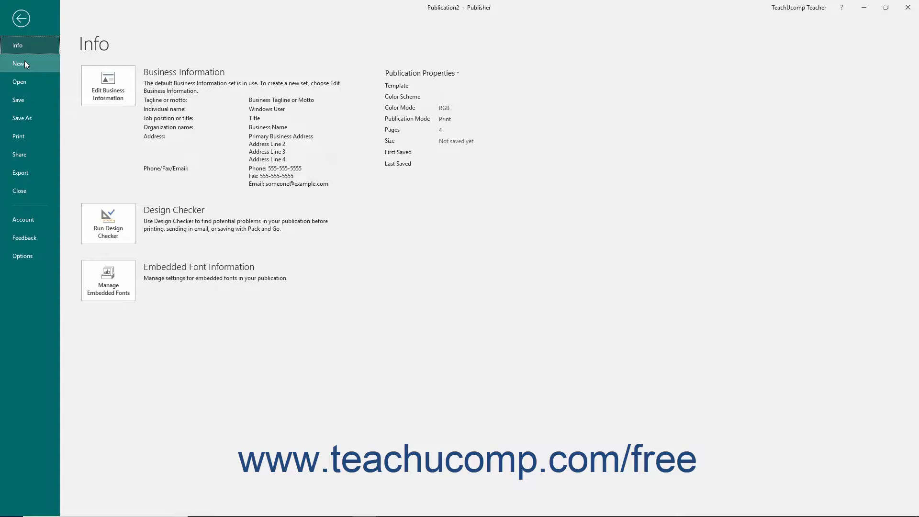
left_click(20, 64)
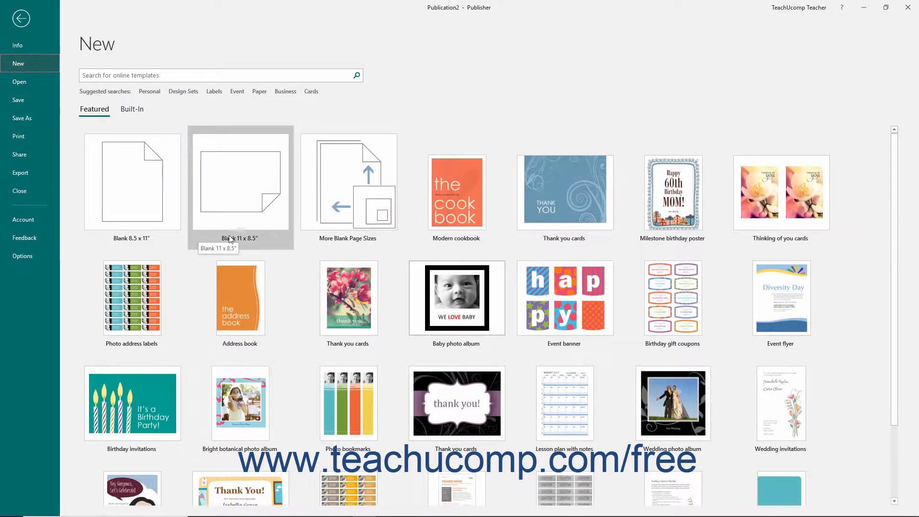
mouse_move(281, 185)
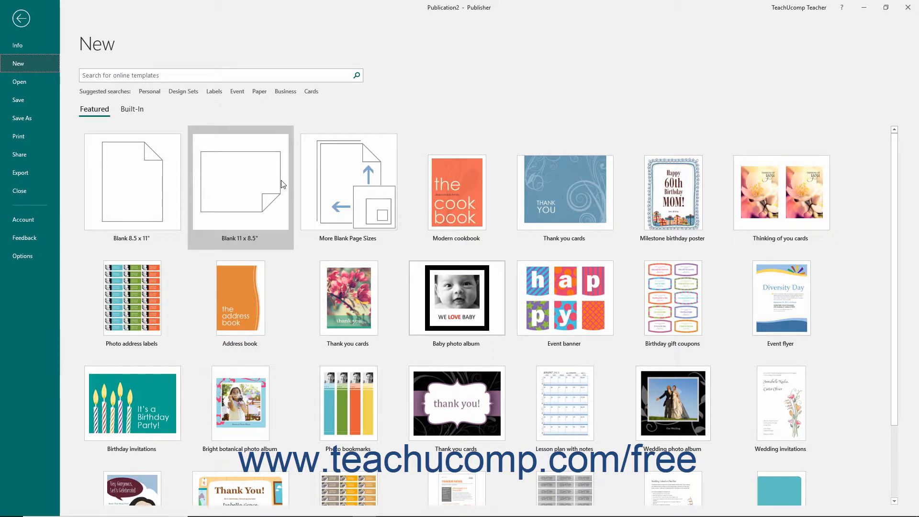
mouse_move(132, 182)
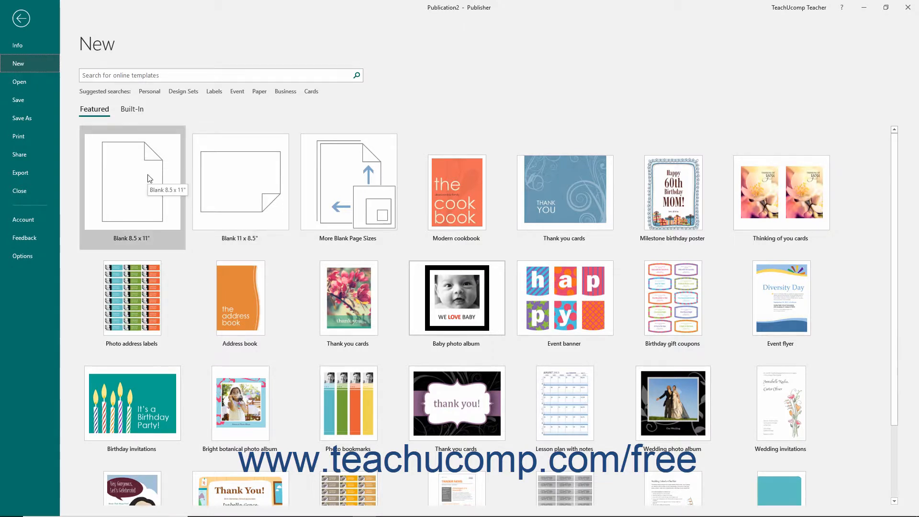